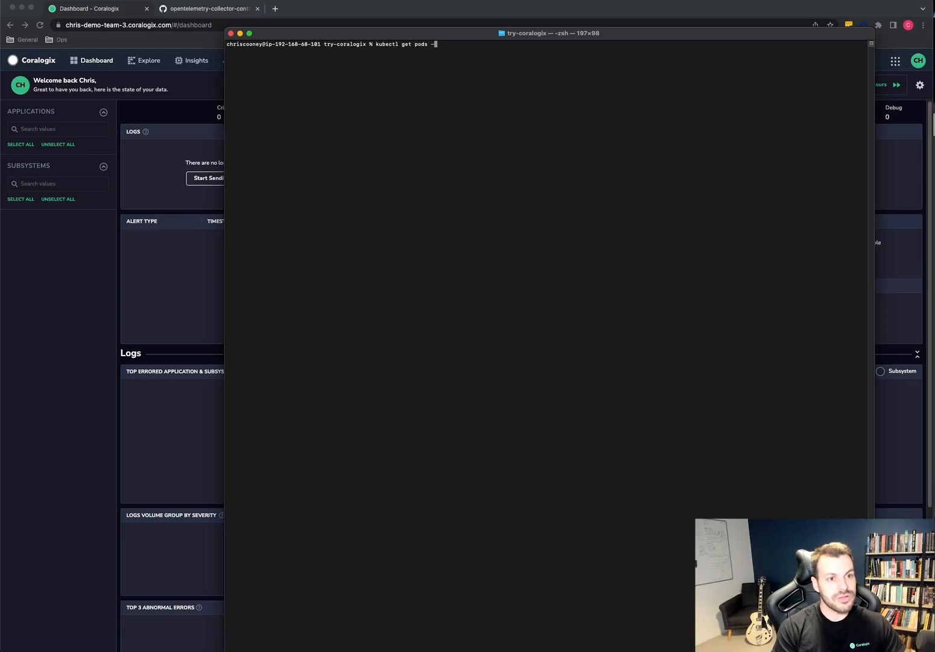
List pods across all namespaces with kubectl get pods --all-namespaces.
text(--all-namespaces)
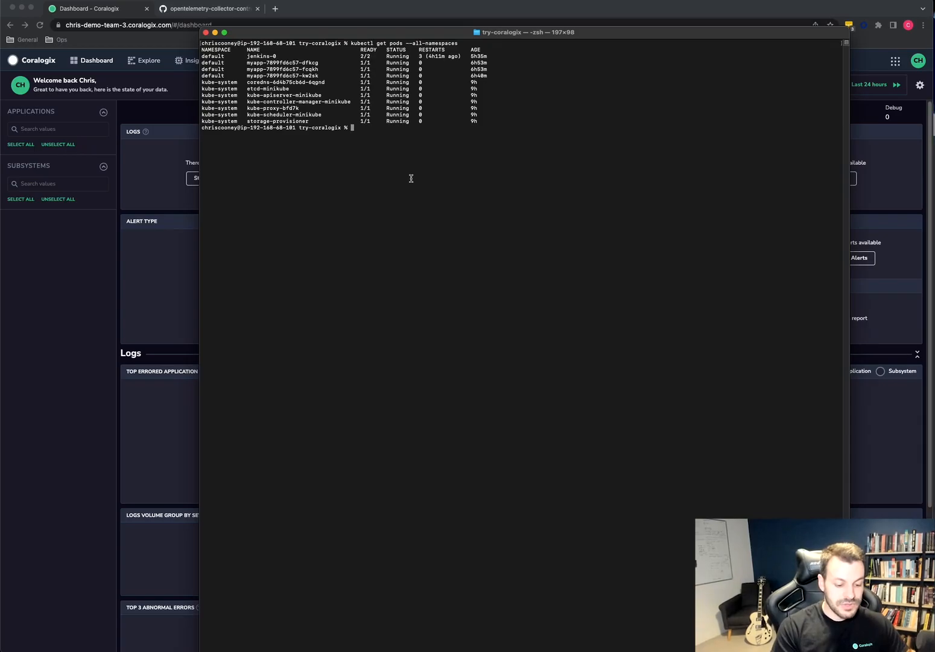
List Helm repositories, search open-telemetry charts, and copy the opentelemetry-collector chart name.
text(helm list)
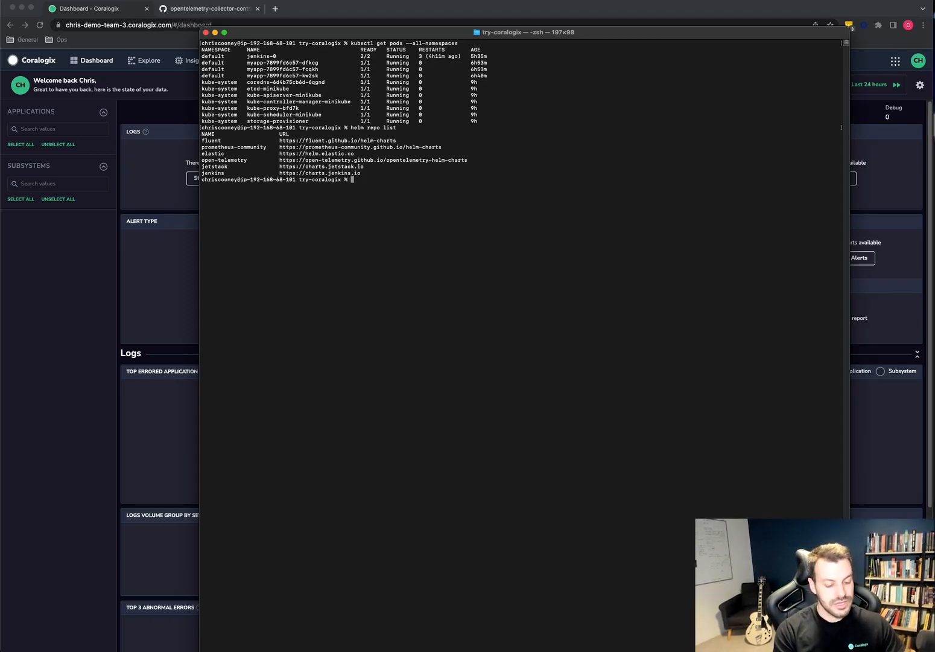
text(helm search repo open-t)
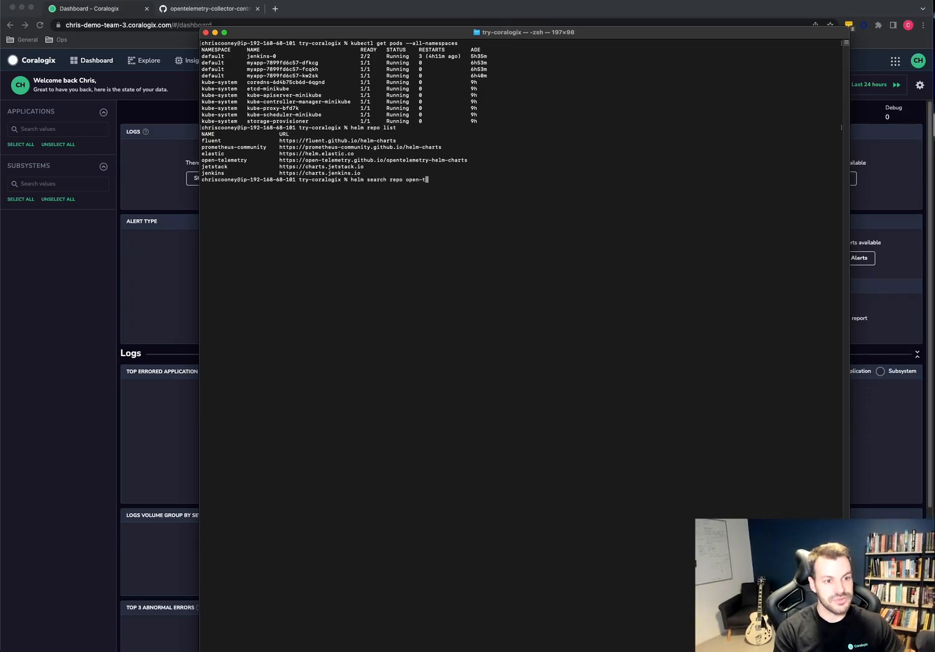
key(enter)
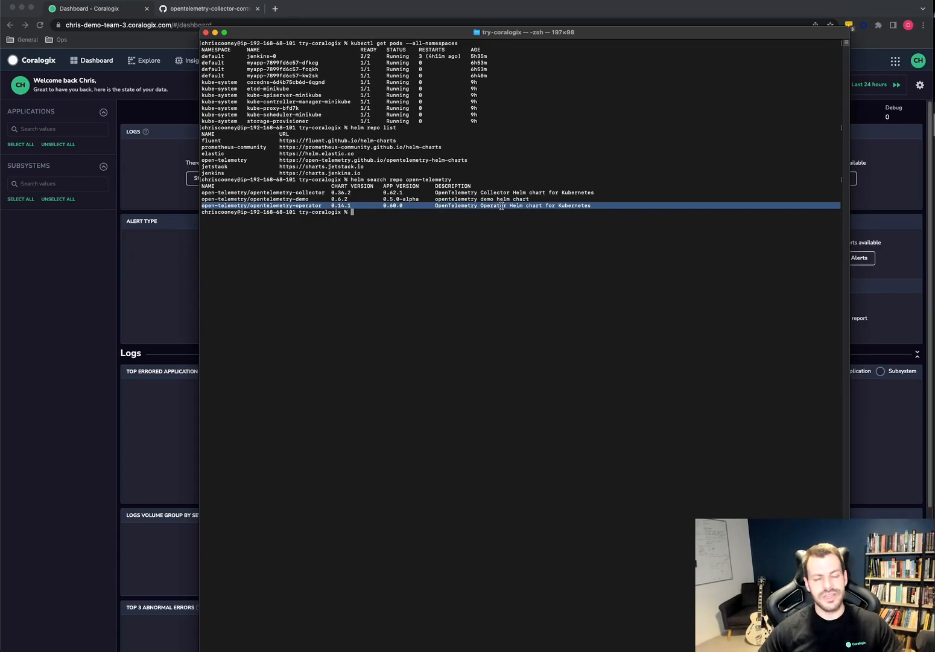
click(415, 207)
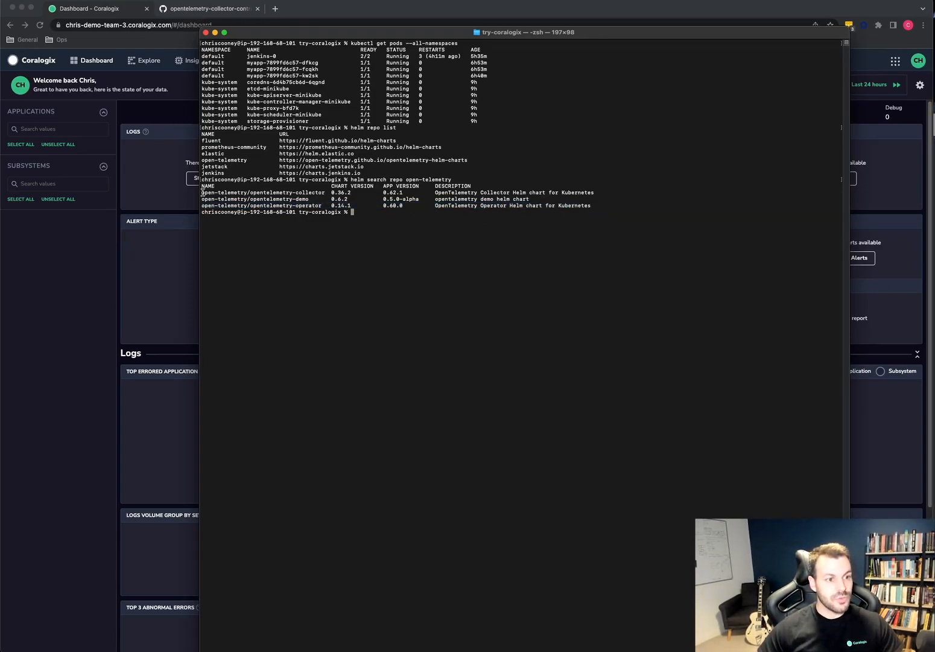
right_click(261, 192)
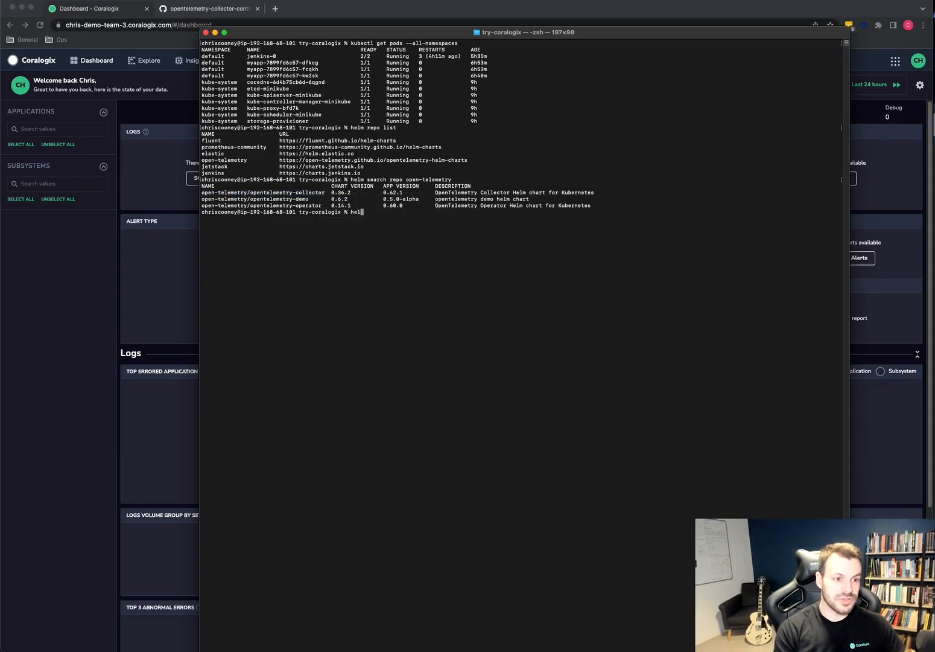
Install open-telemetry/opentelemetry-collector as release my-open-telemetry with --set mode=daemonset.
text(helm install)
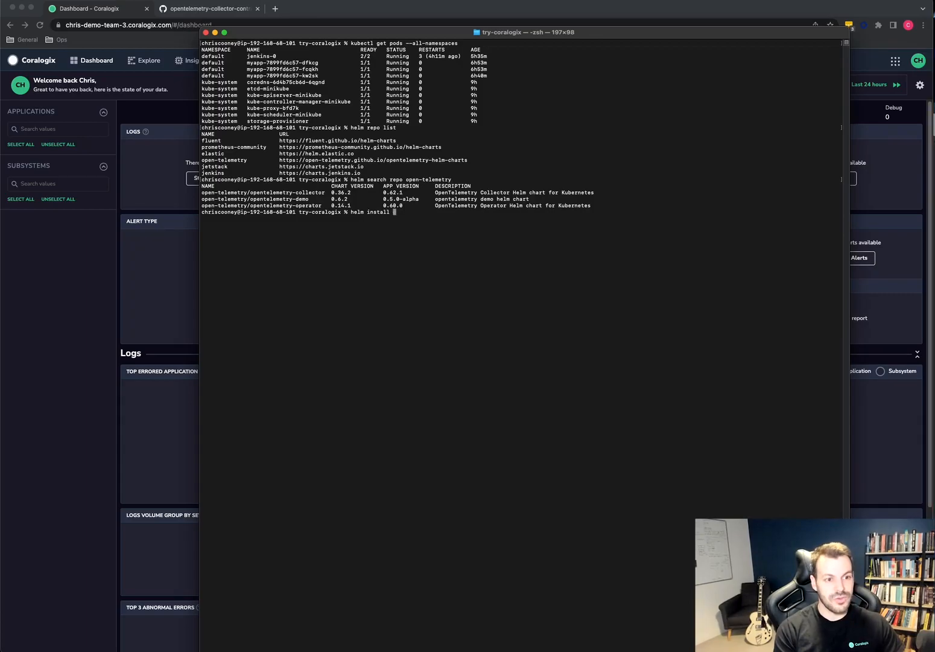
text(my-open-telemetry)
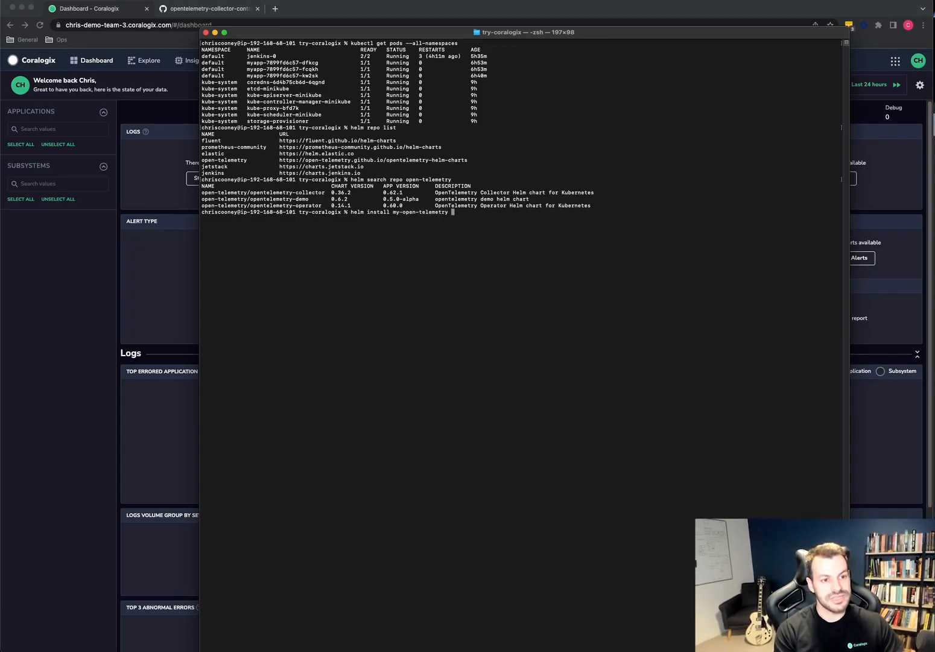
text(open-telemetry/opentelemetry-collector)
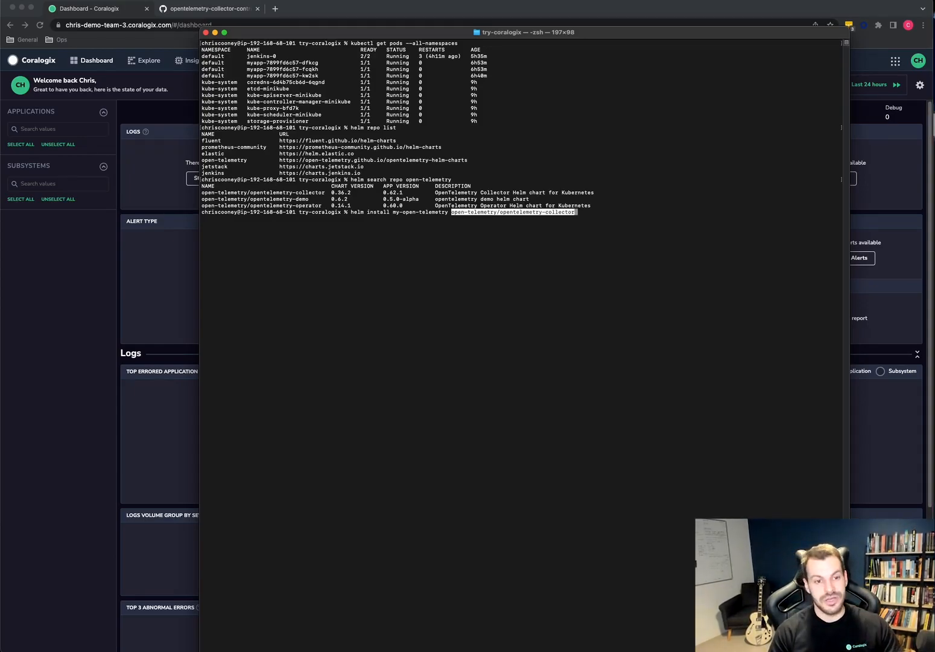
text(--set=)
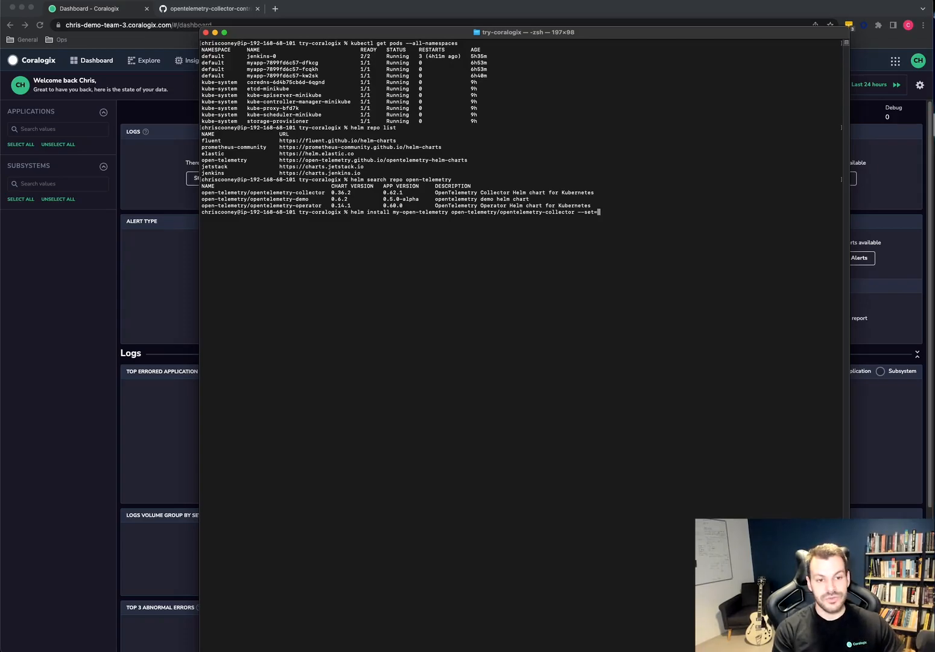
text(mode=daemons)
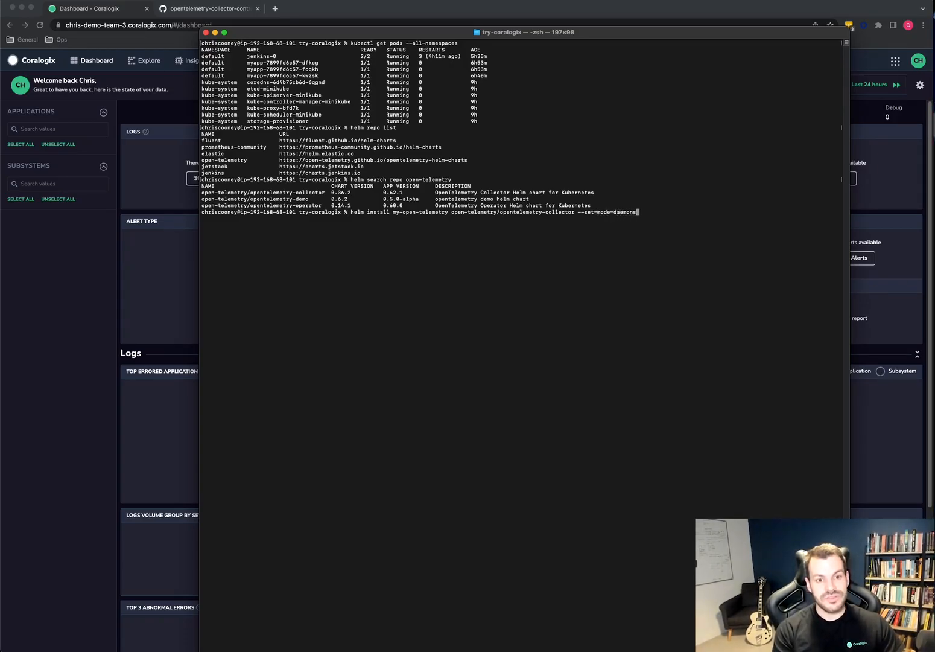
text(et)
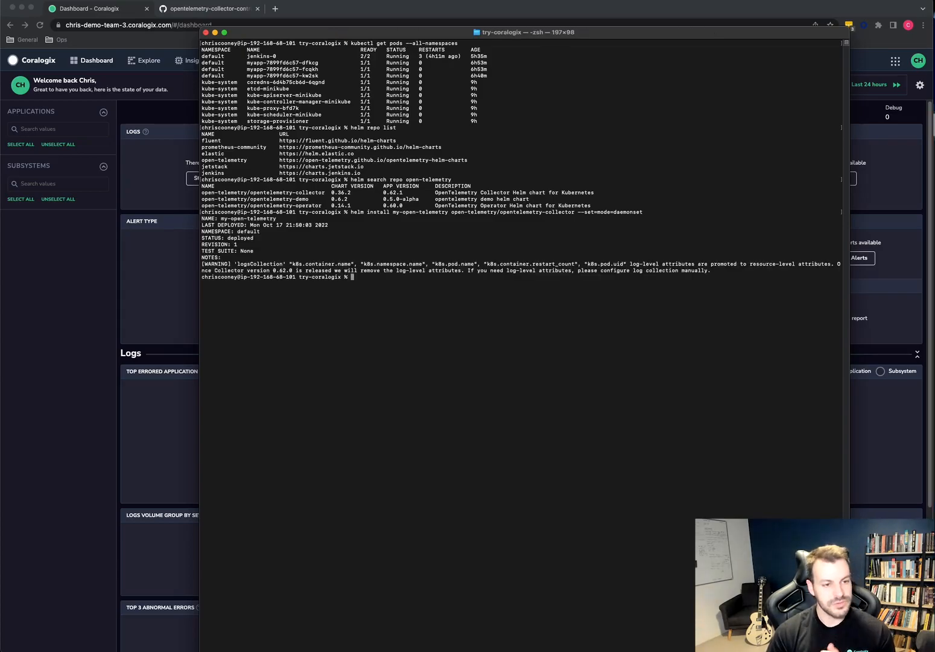
Check with kubectl get pods that the collector agent pod is 1/1 Running.
text(kubectl get pods)
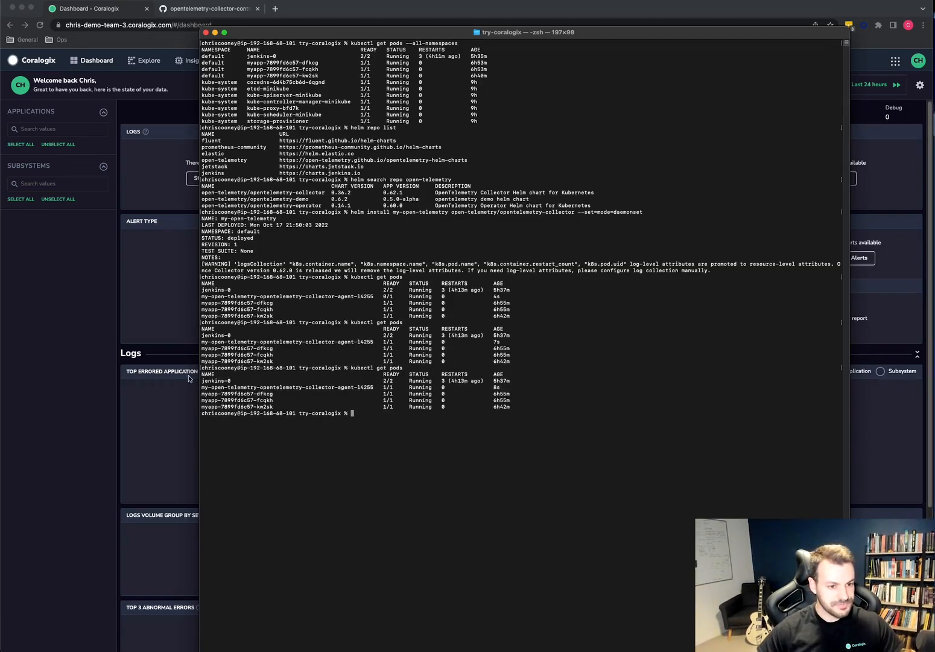
mouse_move(287, 371)
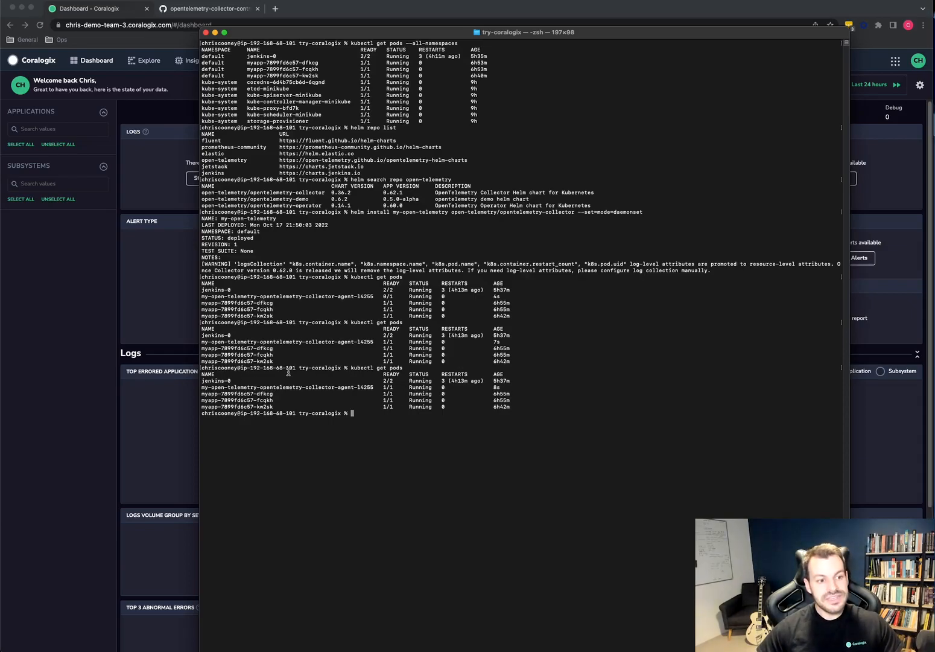
mouse_move(295, 385)
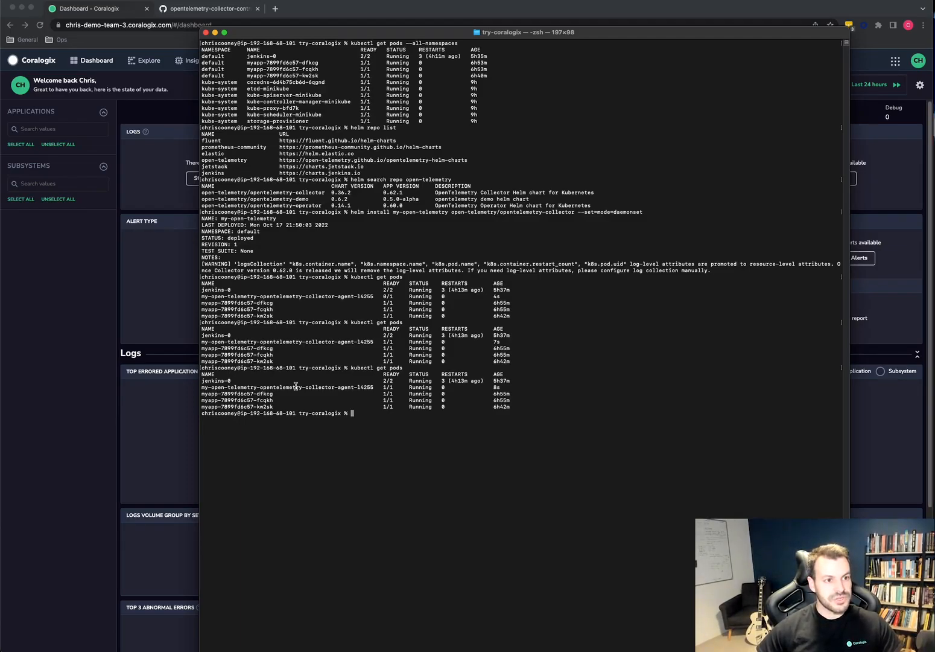
drag(525, 31, 791, 32)
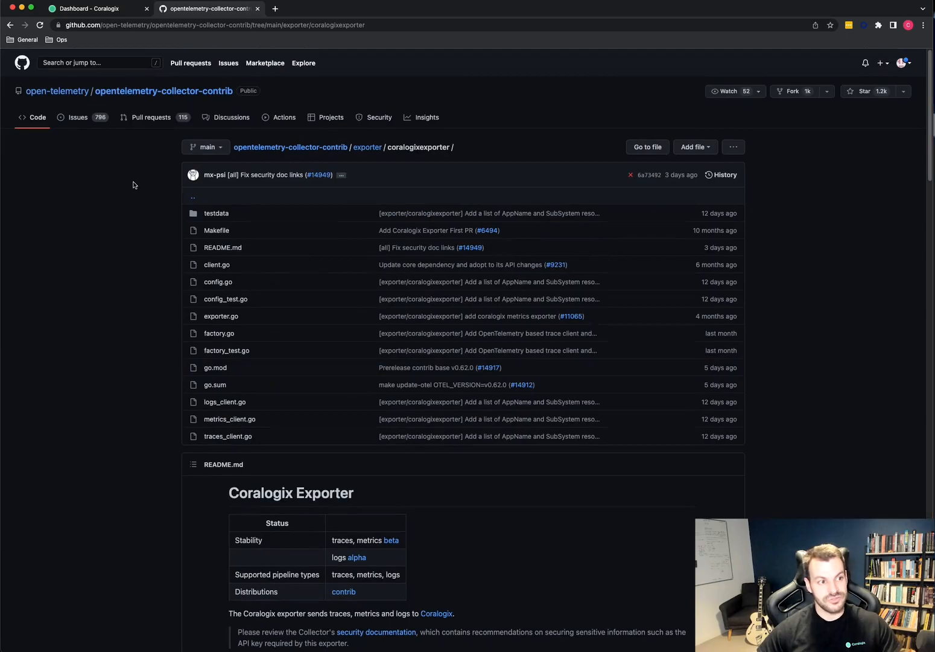
mouse_move(56, 91)
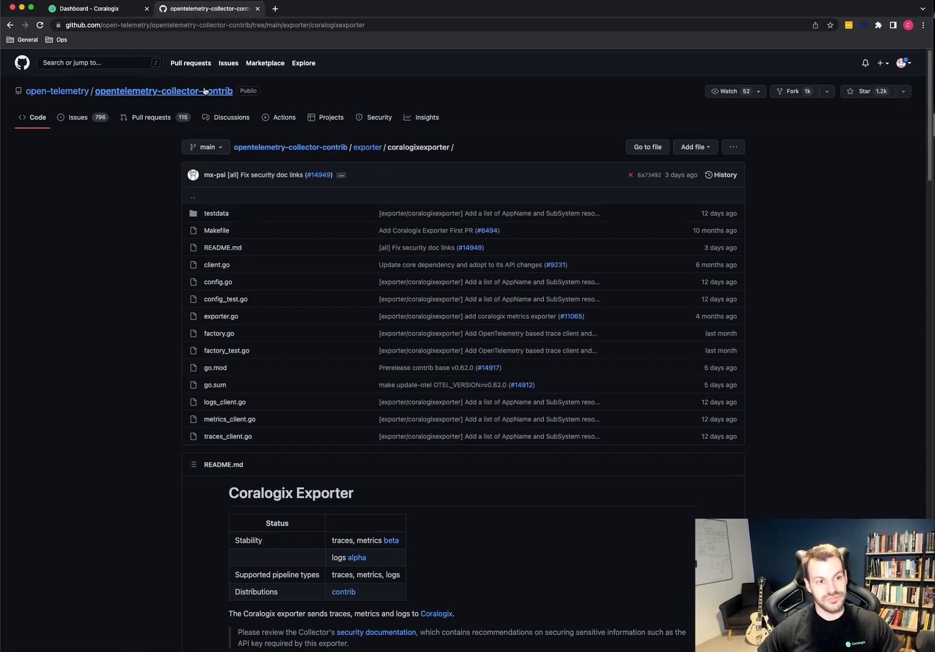
mouse_move(366, 147)
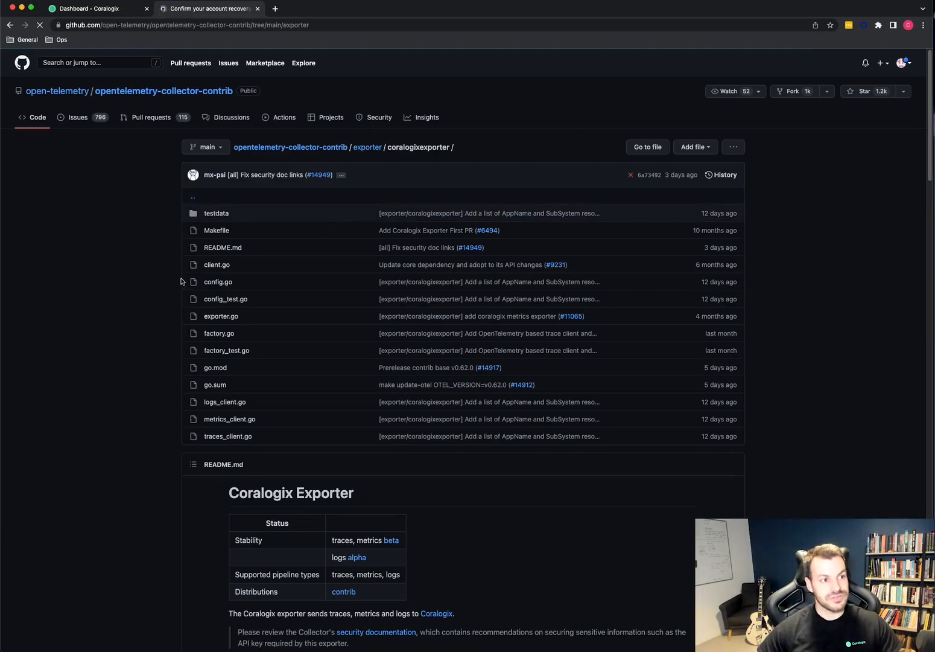
Go up to the exporter folder of opentelemetry-collector-contrib and browse the available exporters.
click(208, 8)
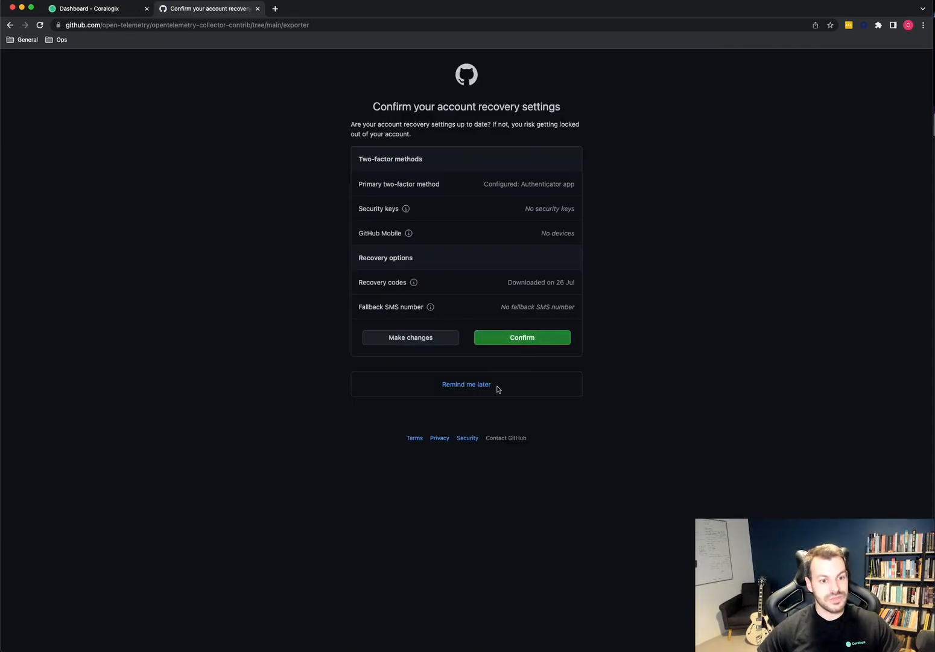
click(466, 383)
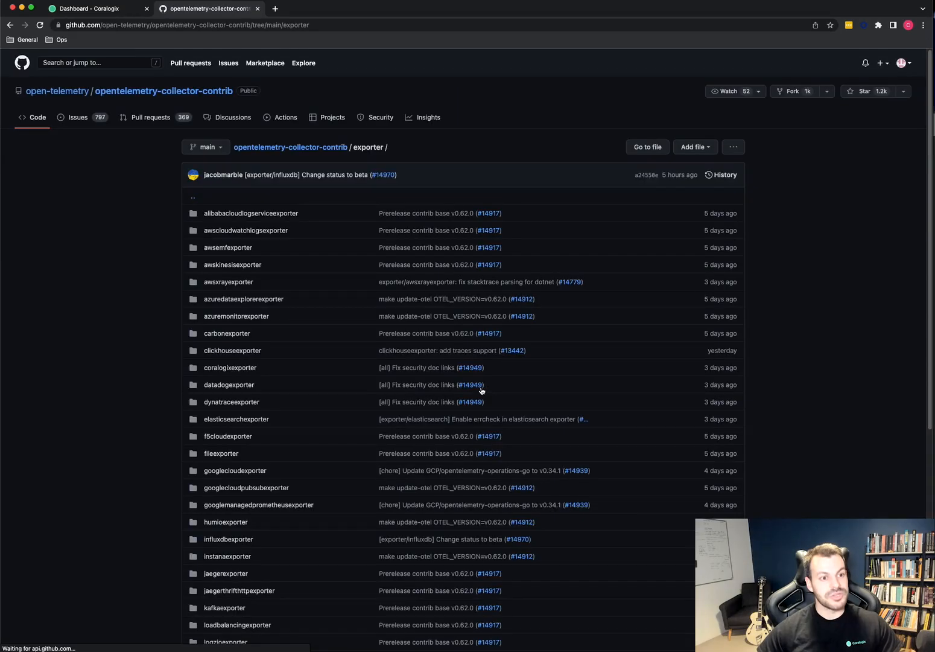
scroll(down, 3)
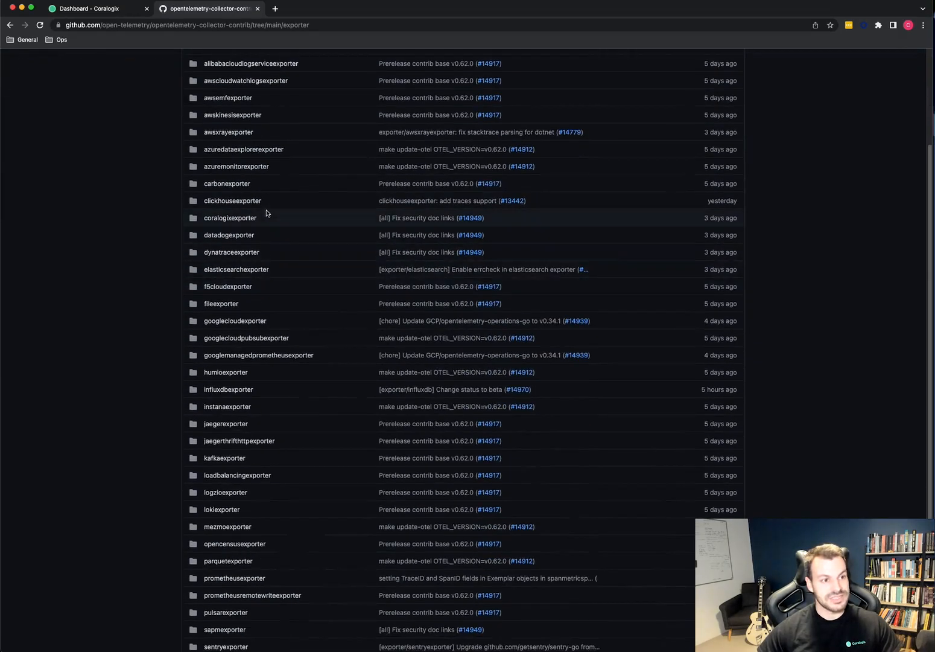
scroll(up, 3)
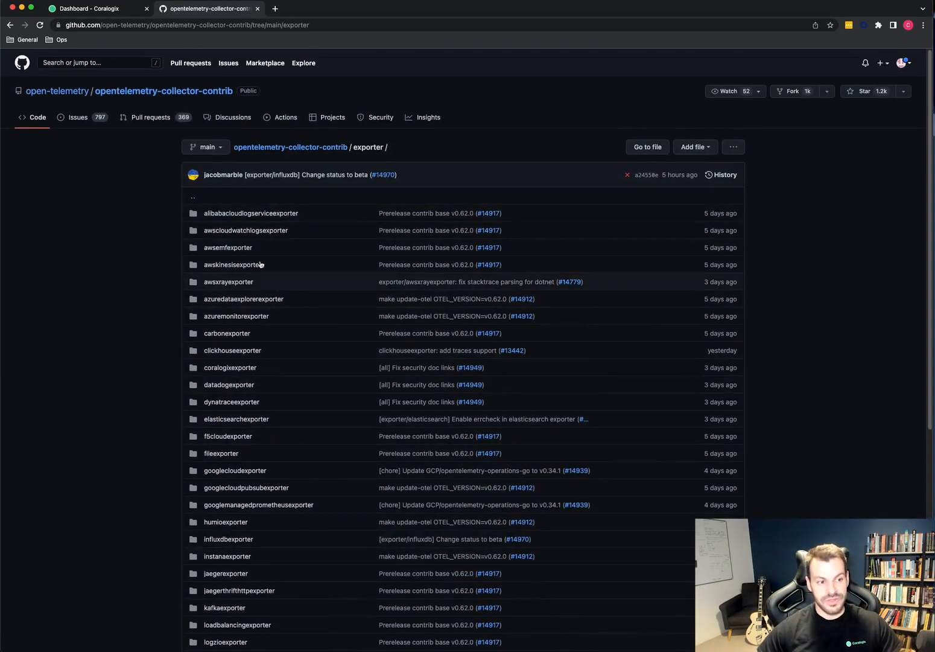
scroll(down, 3)
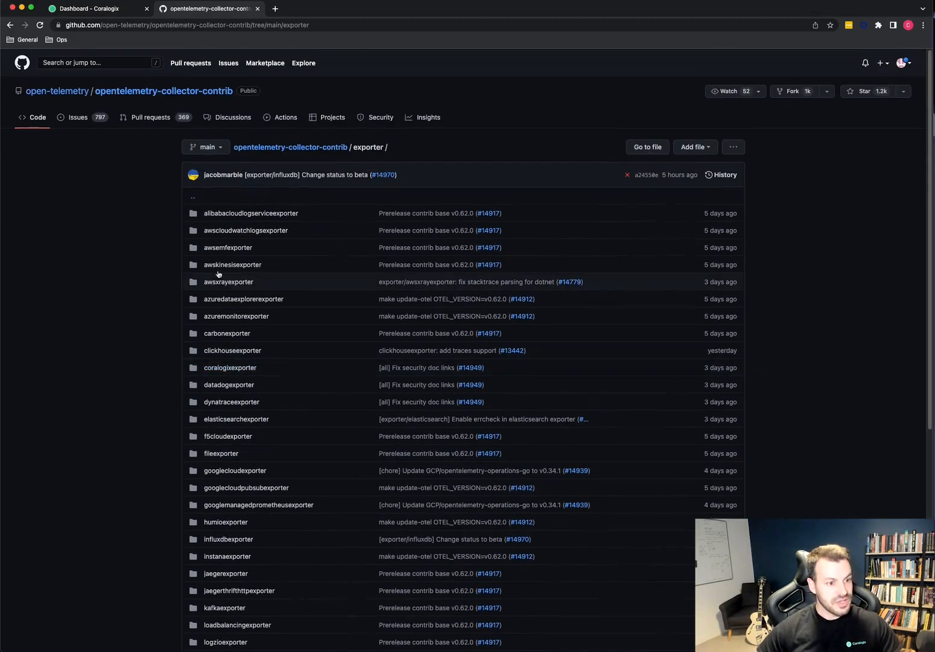
click(229, 367)
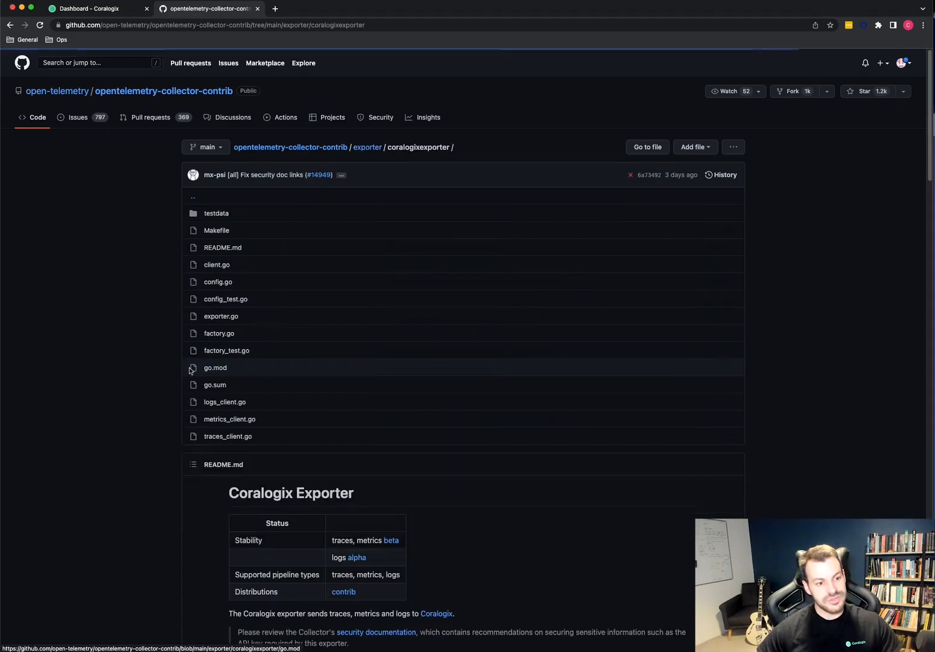
scroll(down, 3)
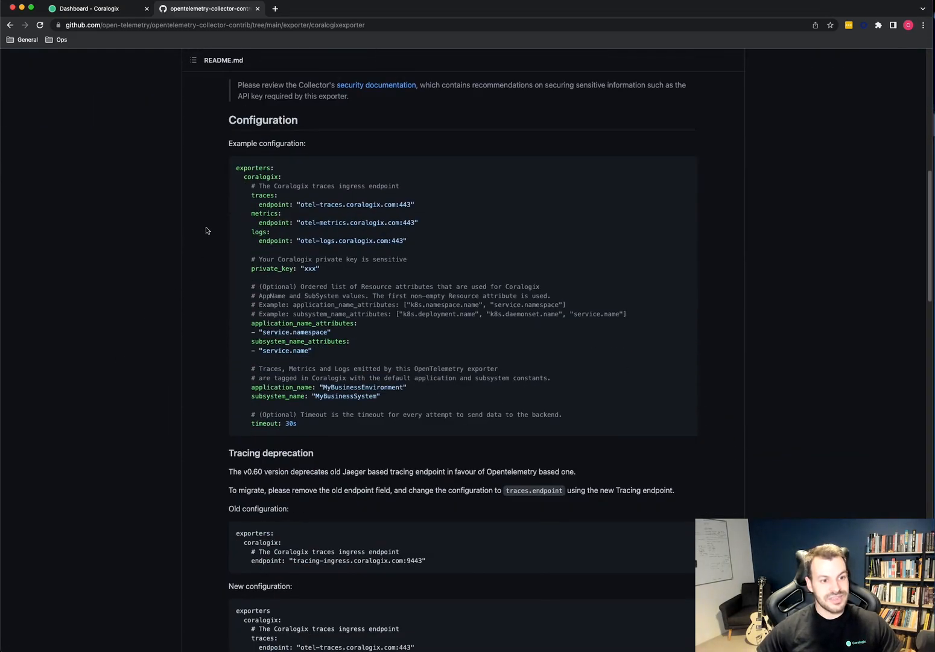
mouse_move(281, 429)
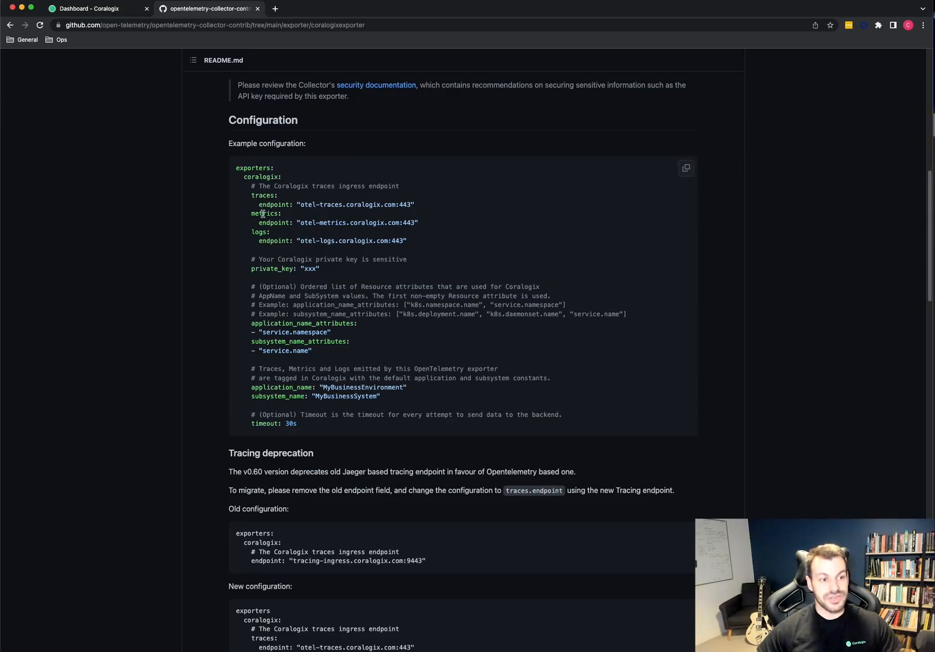
mouse_move(403, 273)
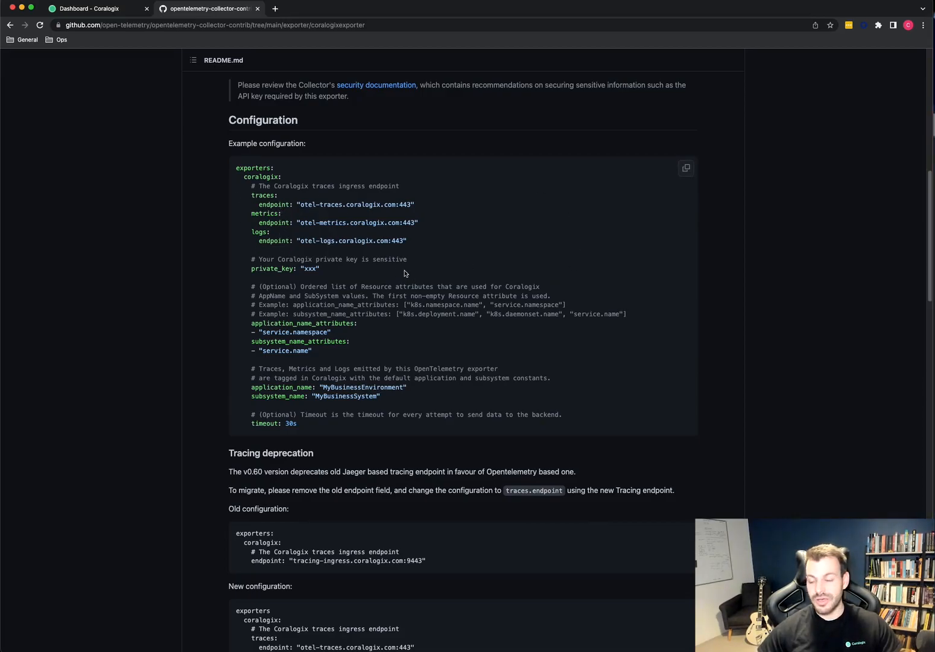
mouse_move(301, 232)
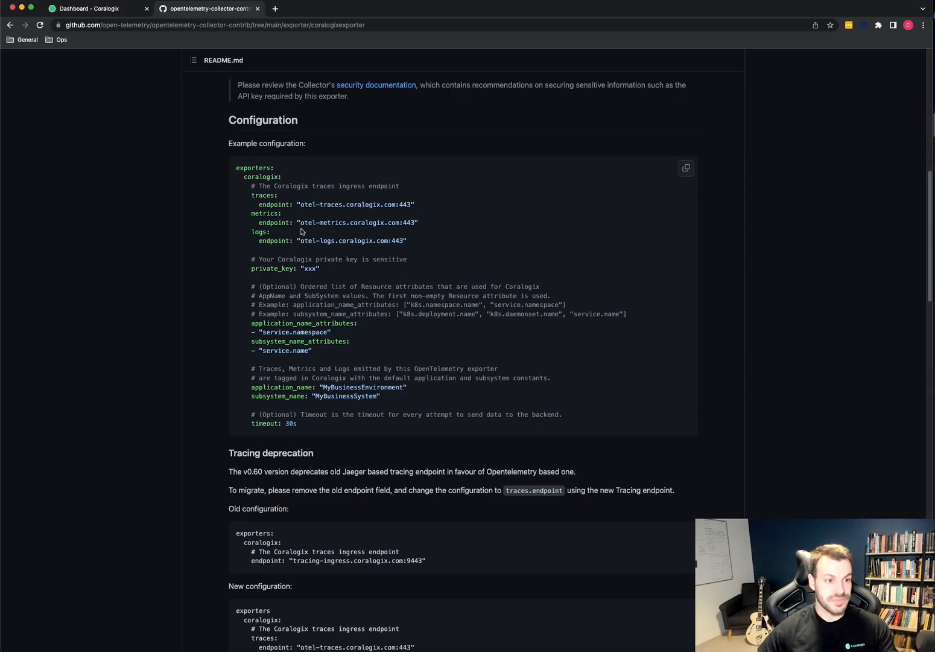
mouse_move(314, 229)
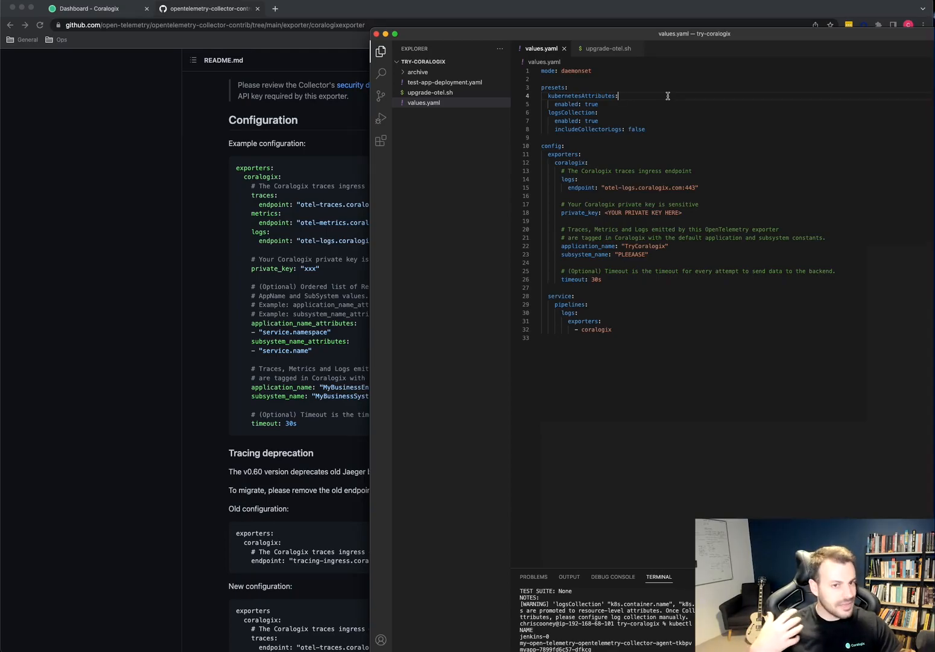
mouse_move(679, 131)
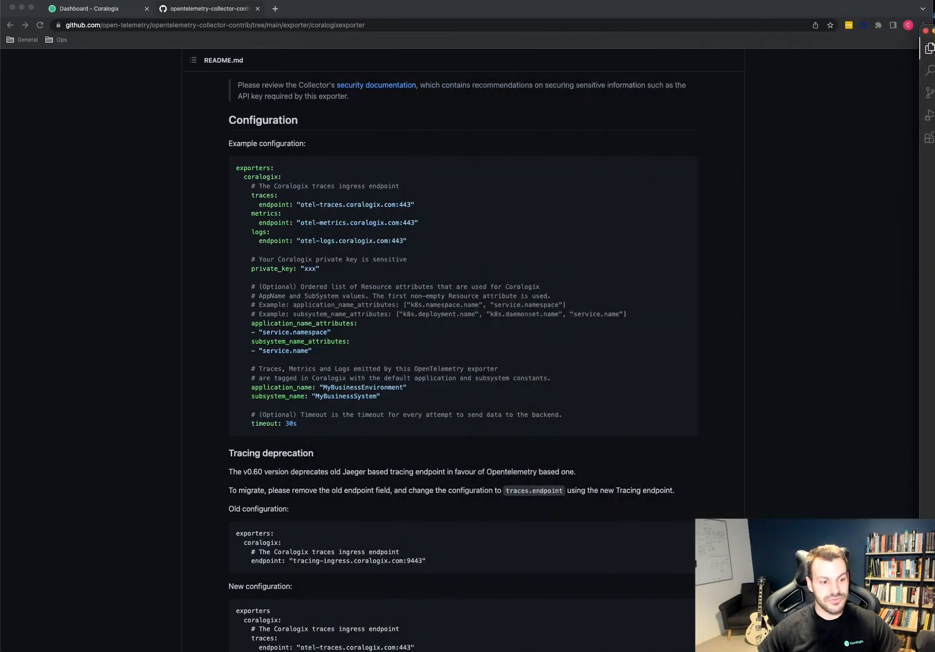
Review values.yaml: daemonset mode, Kubernetes log presets and the Coralogix logs pipeline.
scroll(down, 3)
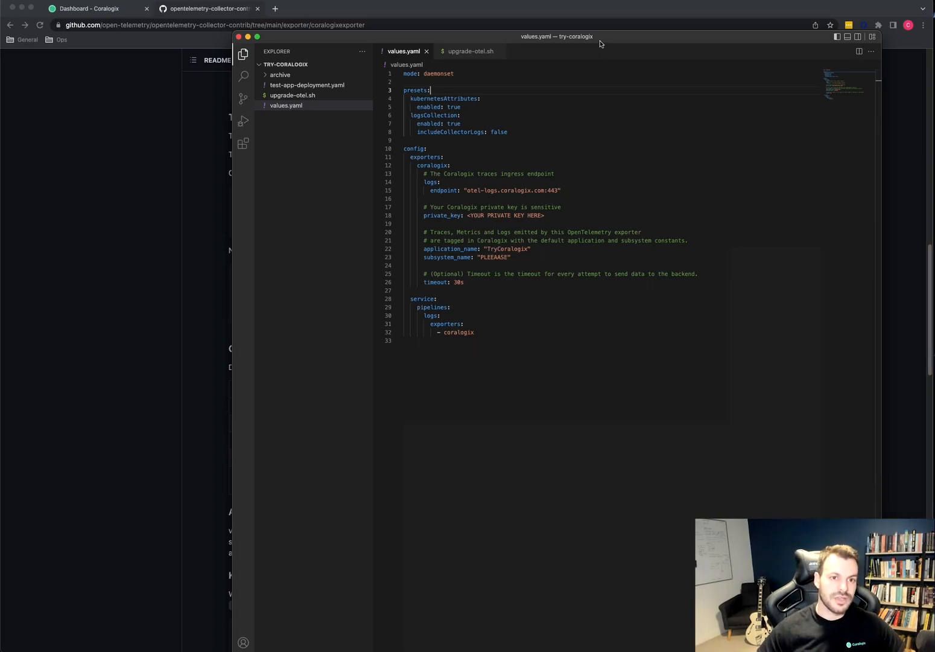
mouse_move(597, 43)
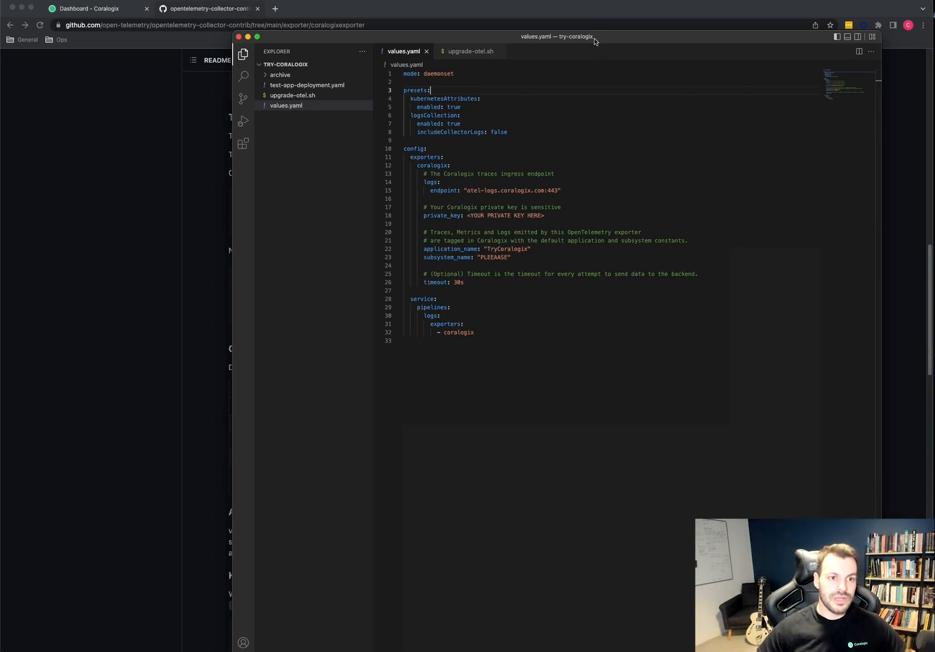
mouse_move(545, 202)
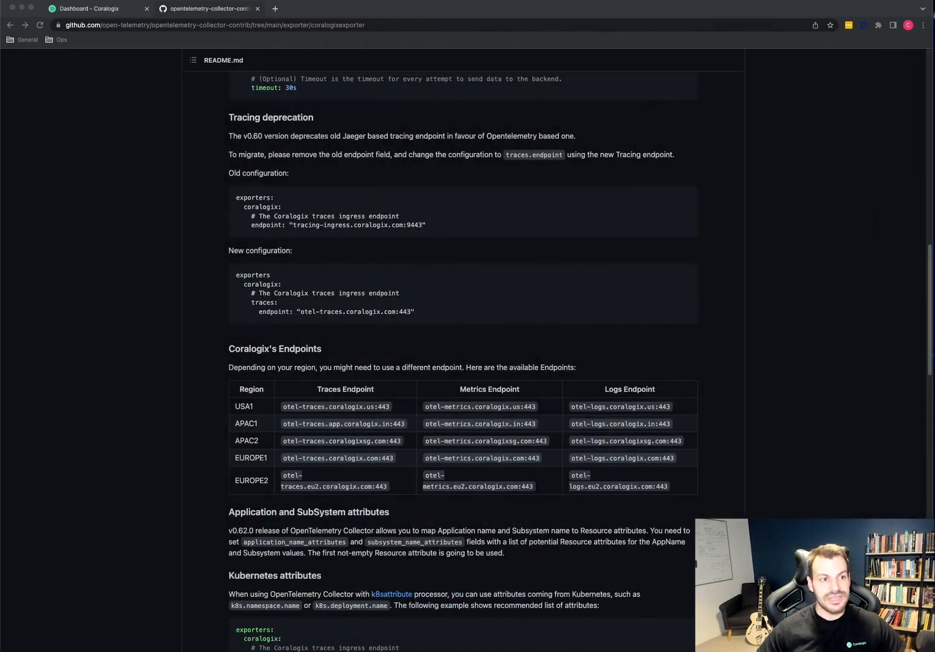
Bring the browser forward to the README's Coralogix regional endpoints table.
click(91, 8)
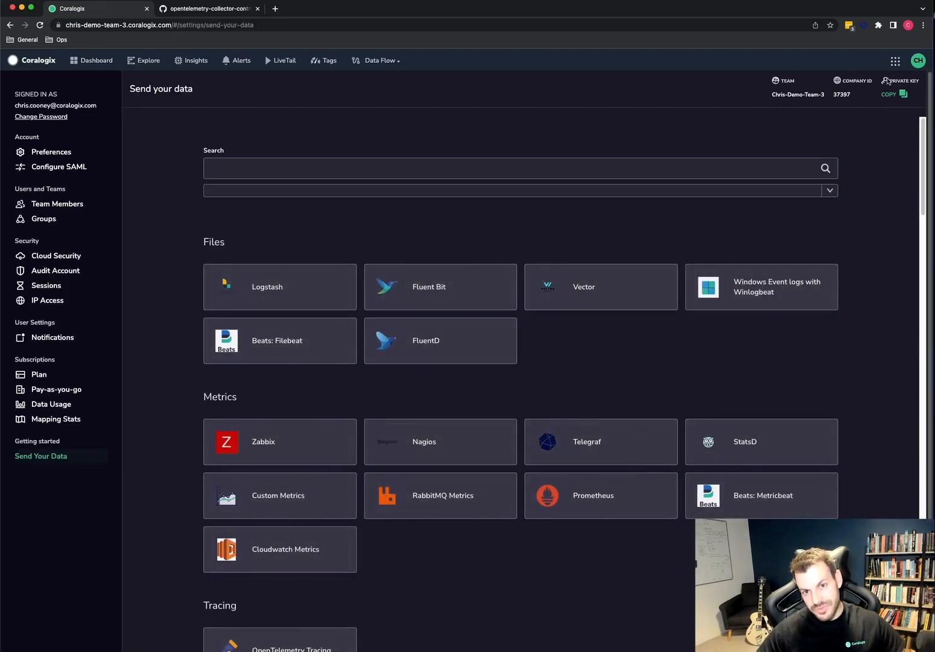
Switch to the Dashboard - Coralogix tab showing the Send your data page.
click(893, 94)
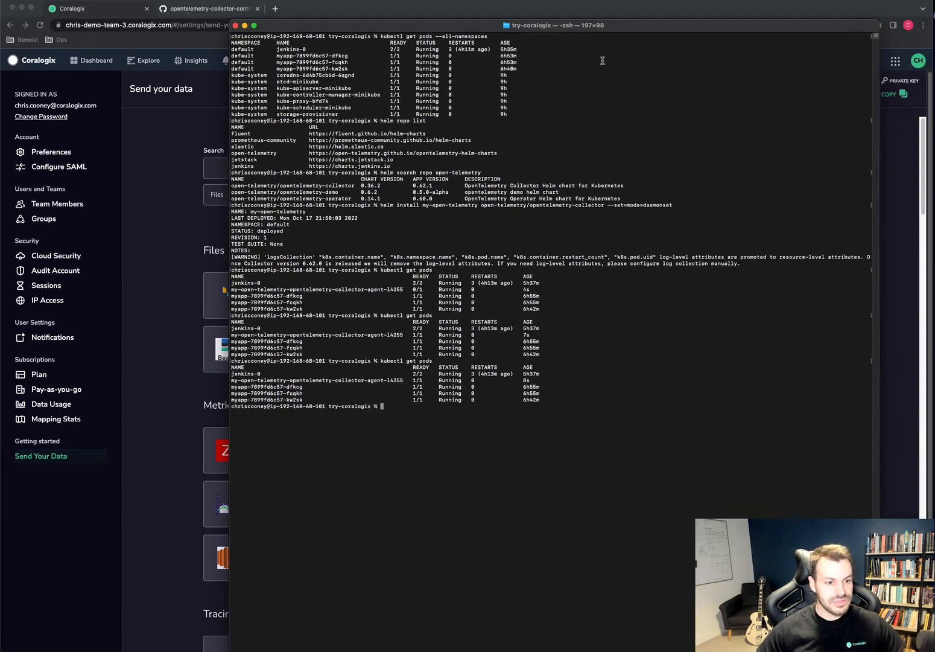
List the folder and review the upgrade-otel.sh script contents.
text(ls)
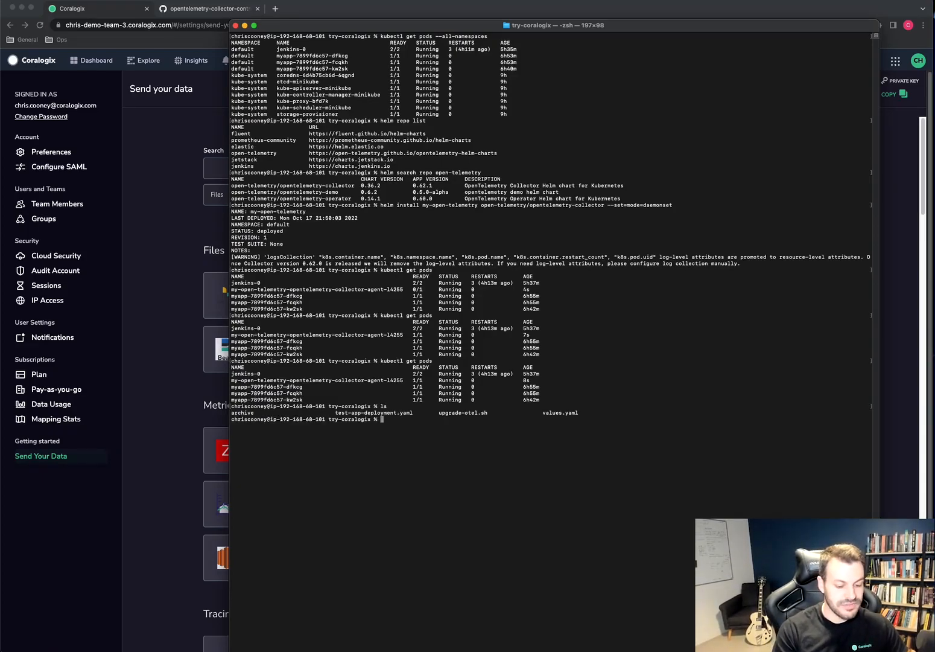
text(cat upgrade-otel.sh)
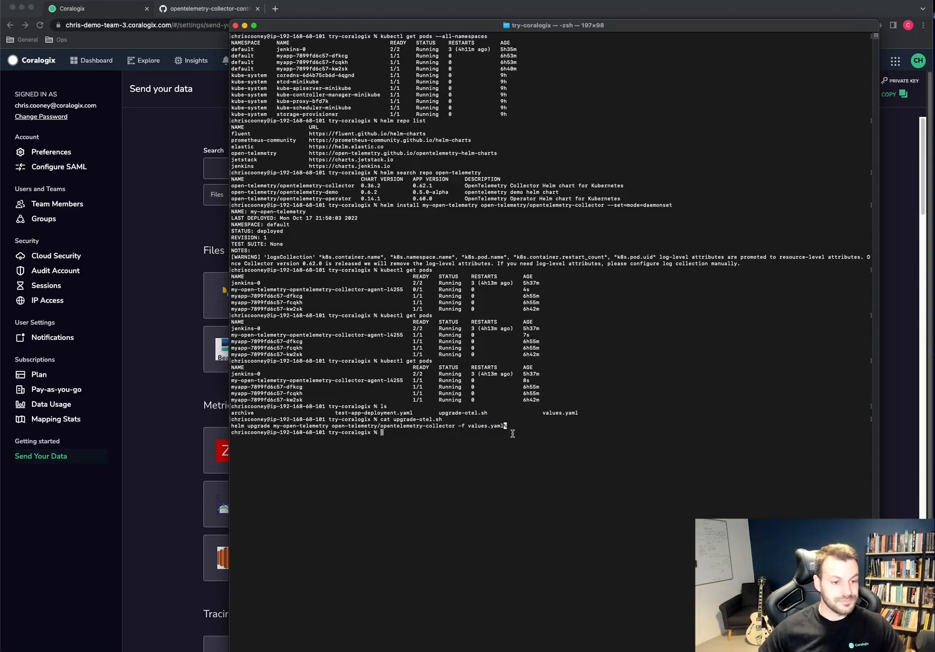
Run ./upgrade-otel.sh to upgrade my-open-telemetry with values.yaml, then check pods and launch k9s.
text(./)
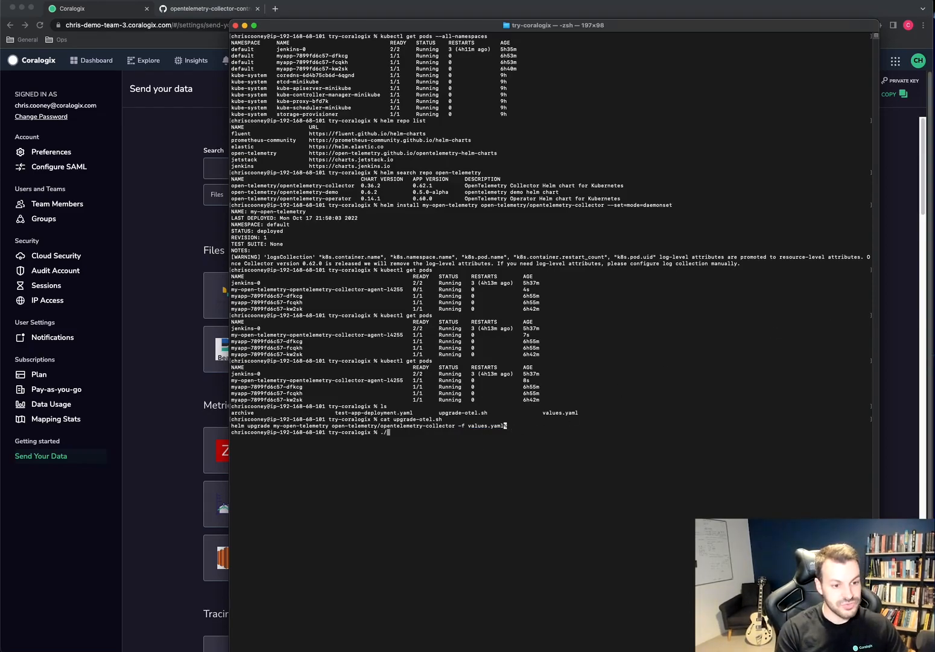
text(upgrade-otel.sh)
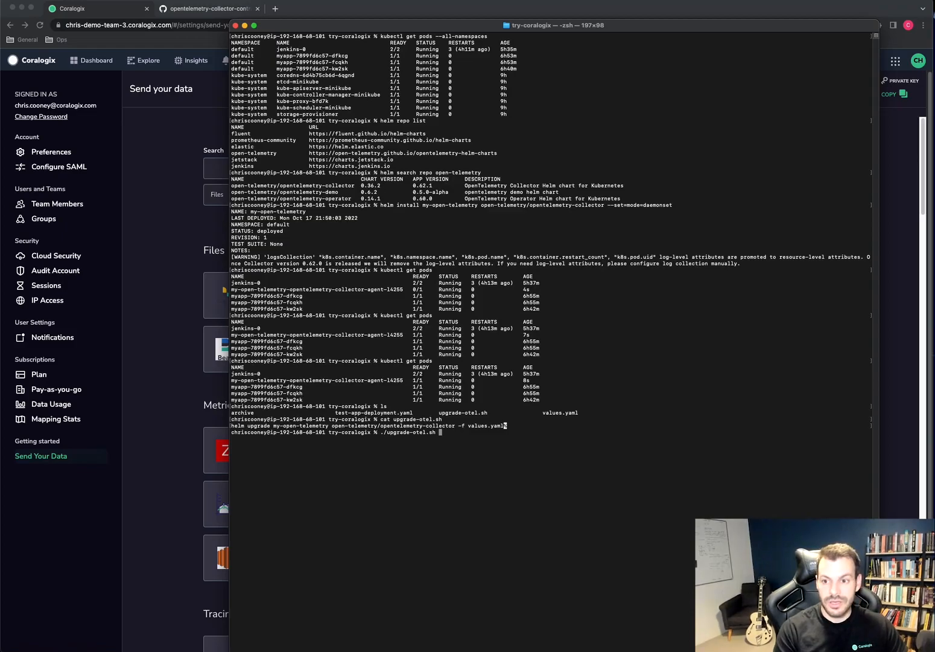
key(Return)
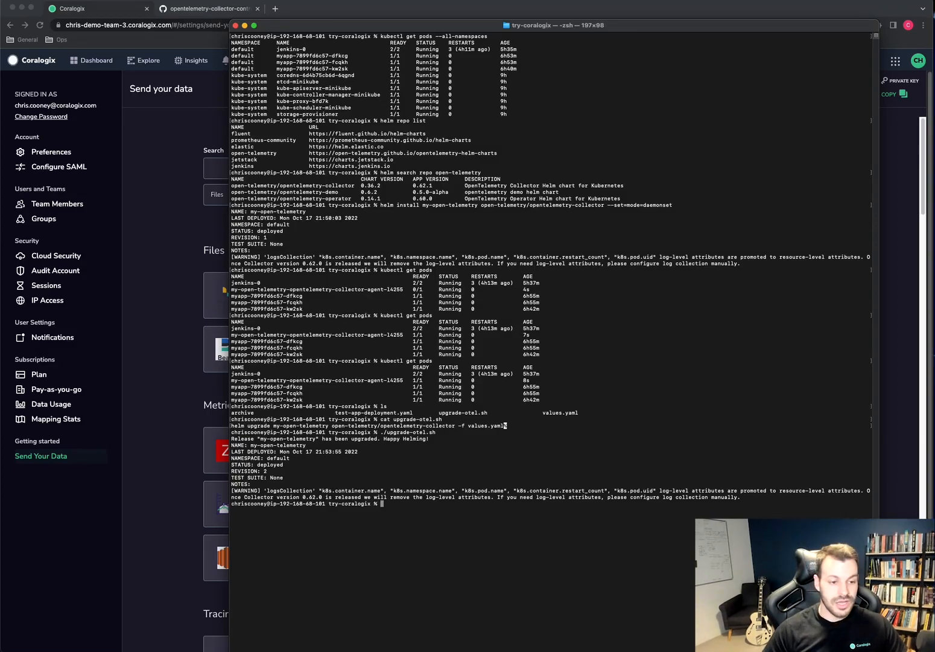
text(kubectl get pods)
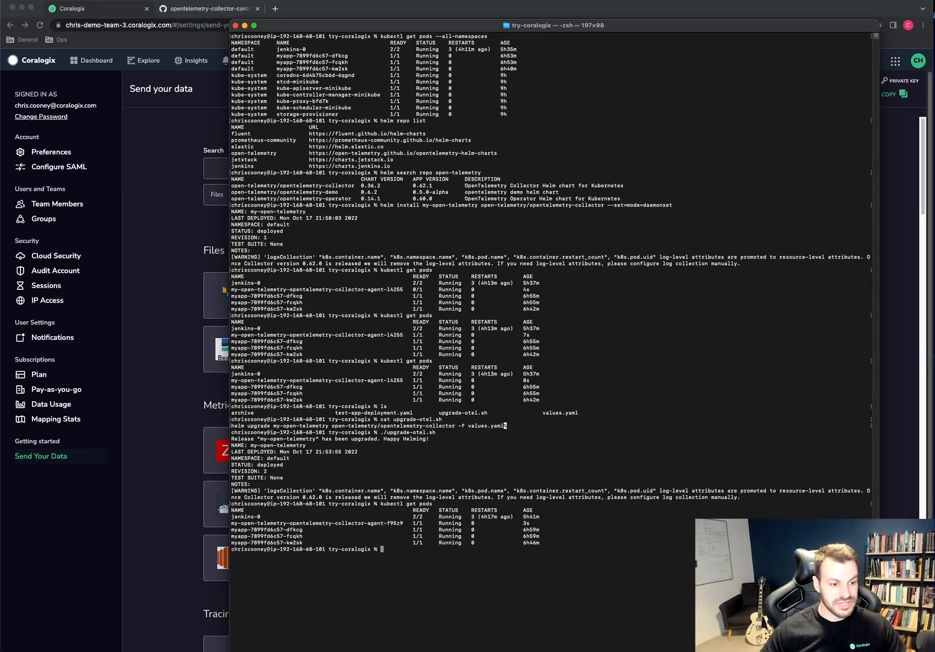
text(k9s)
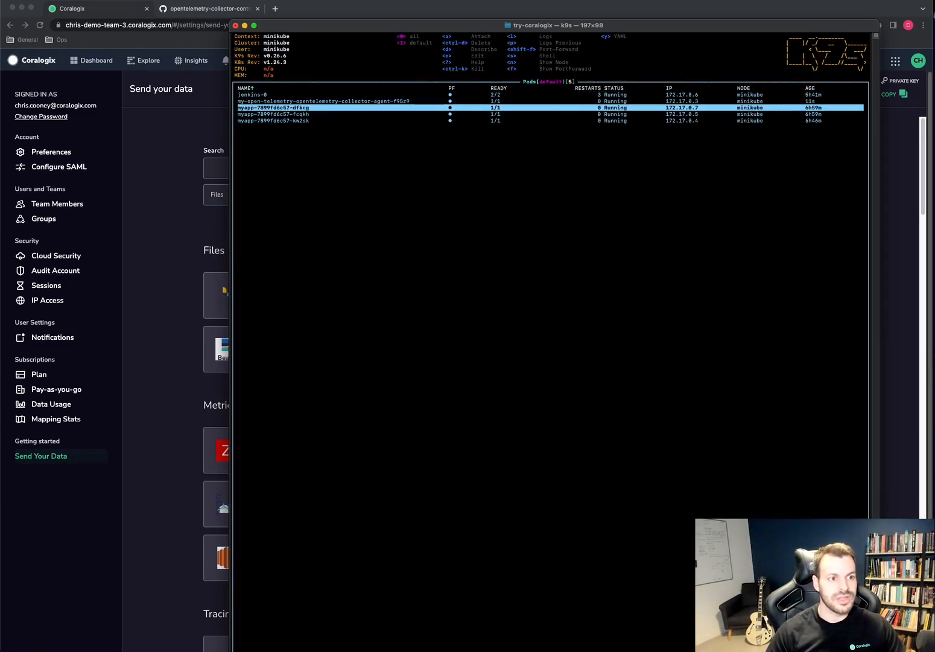
Browse the default-namespace pods in k9s and quit back to the shell.
key(l)
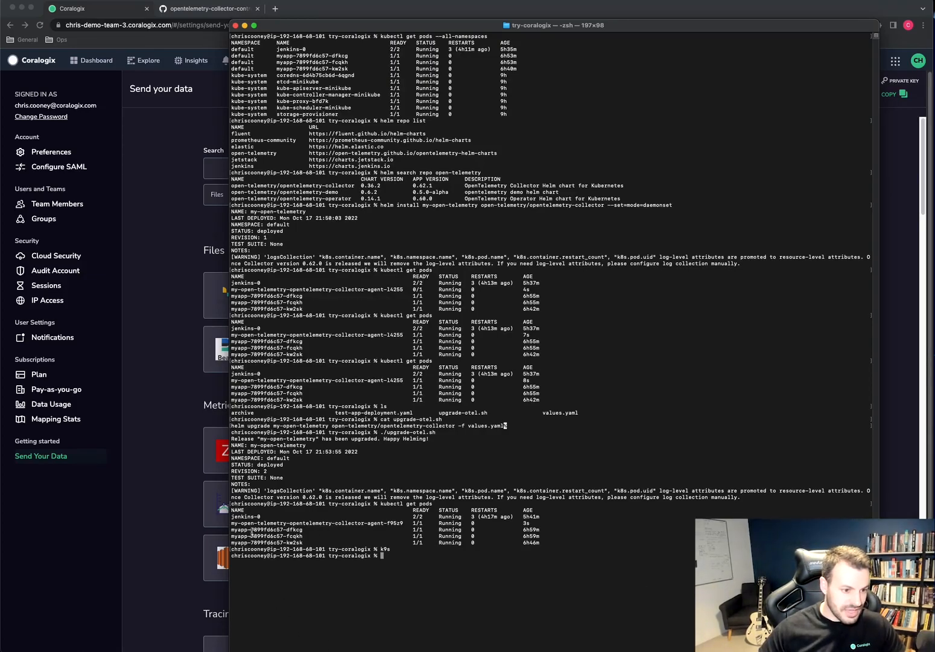
Copy the myapp-7899fd6c57-dfkcg pod name from the kubectl output and return to Coralogix.
double_click(268, 529)
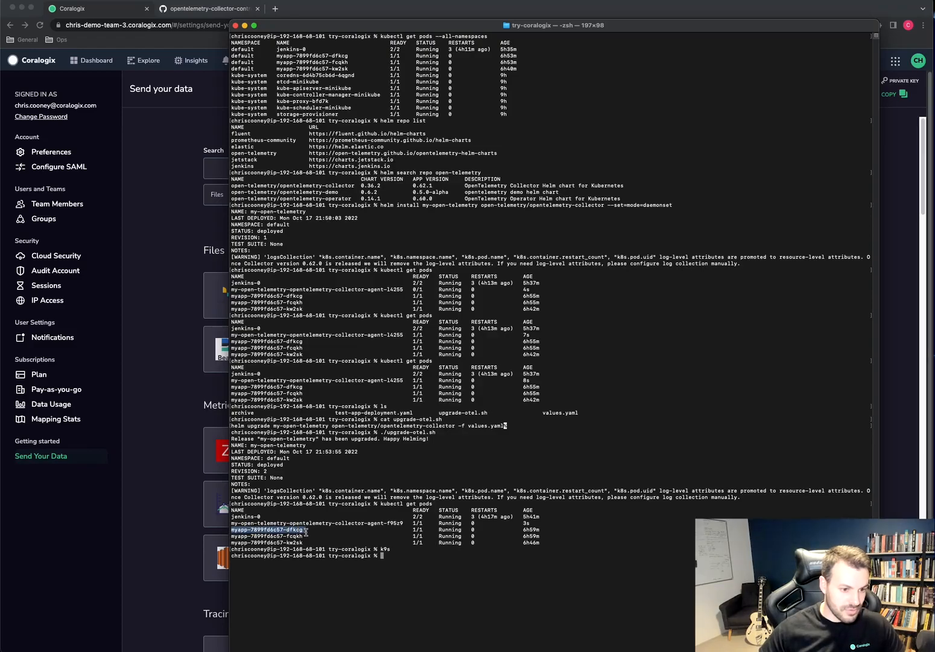
key(Return)
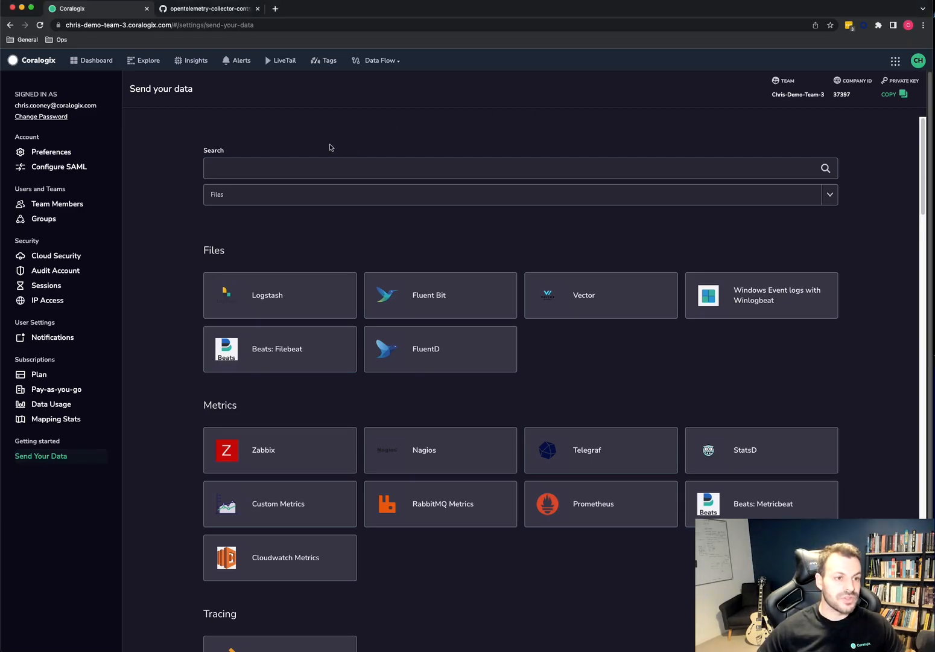
Switch to the Coralogix LiveTail view, still empty with no streamed logs.
click(285, 61)
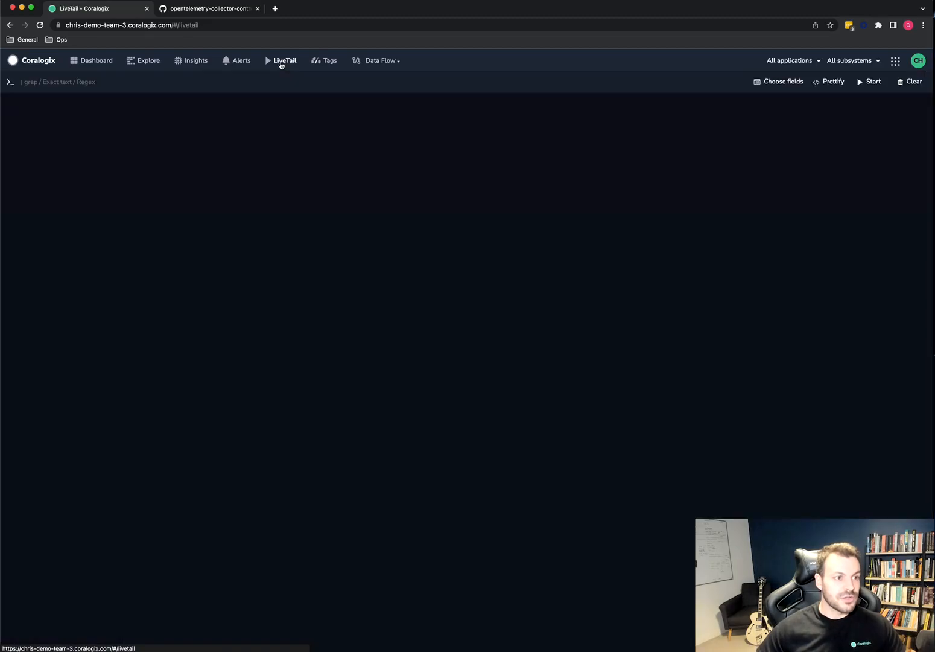
mouse_move(335, 252)
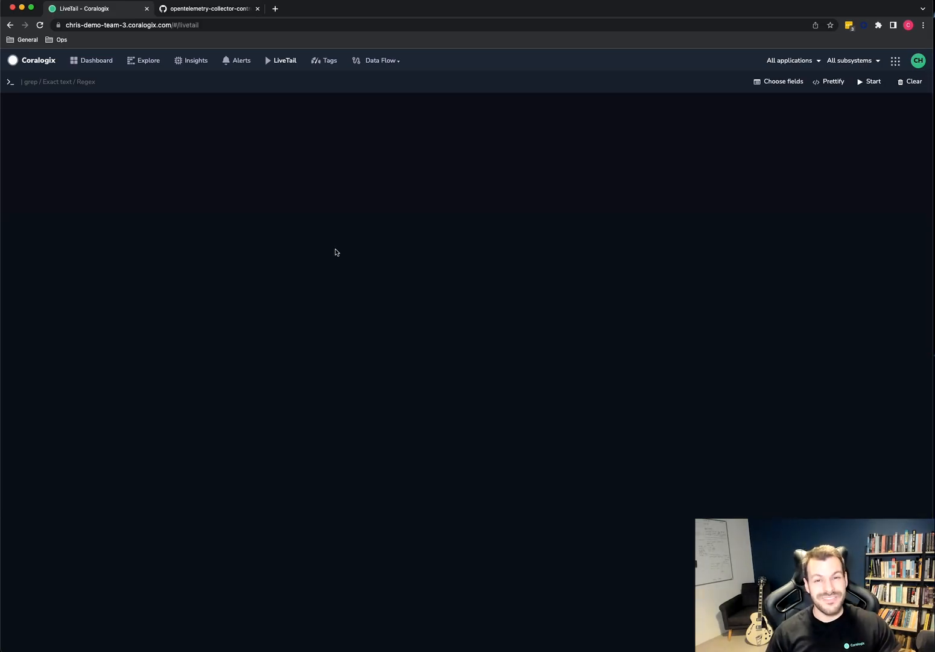
mouse_move(709, 244)
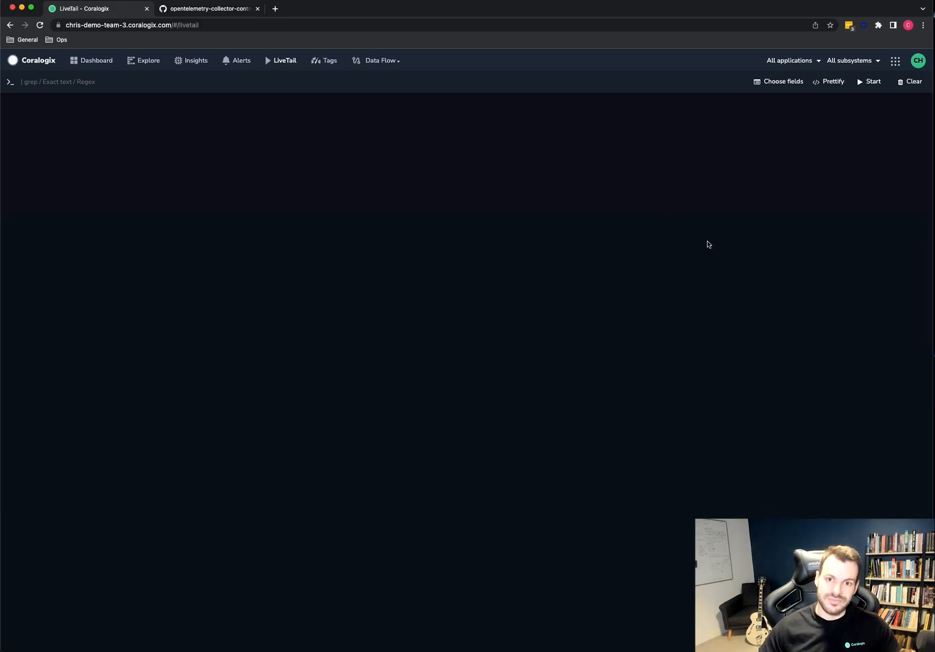
Start LiveTail streaming so the myapp pod's ERROR log entry appears.
click(872, 83)
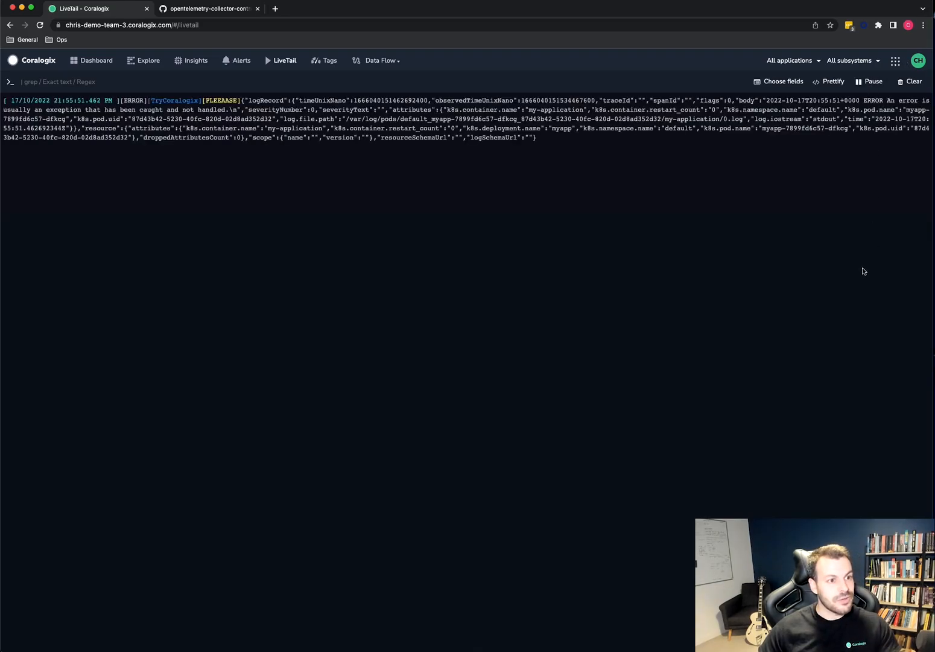
mouse_move(490, 207)
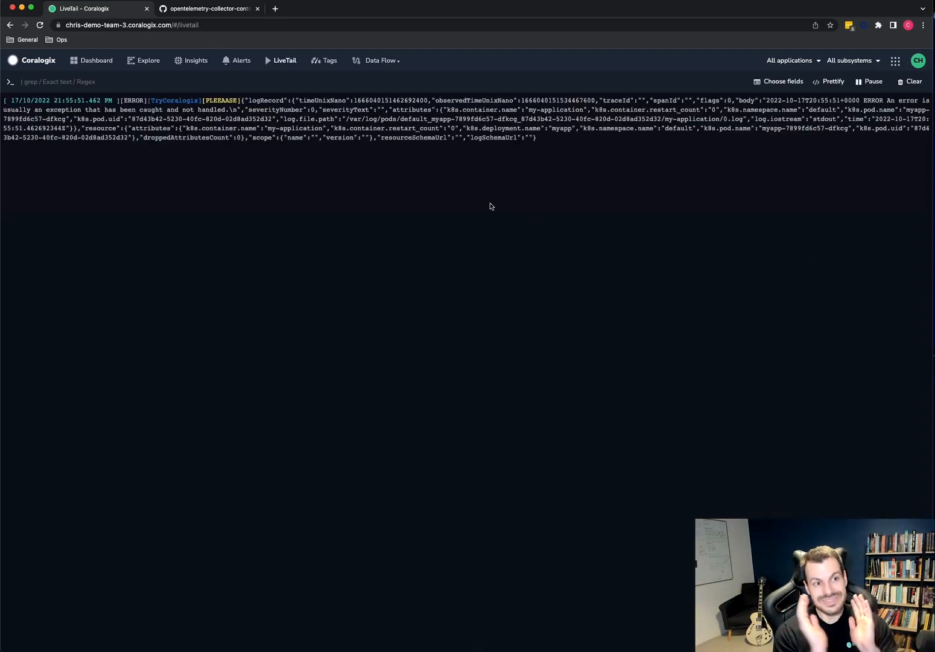